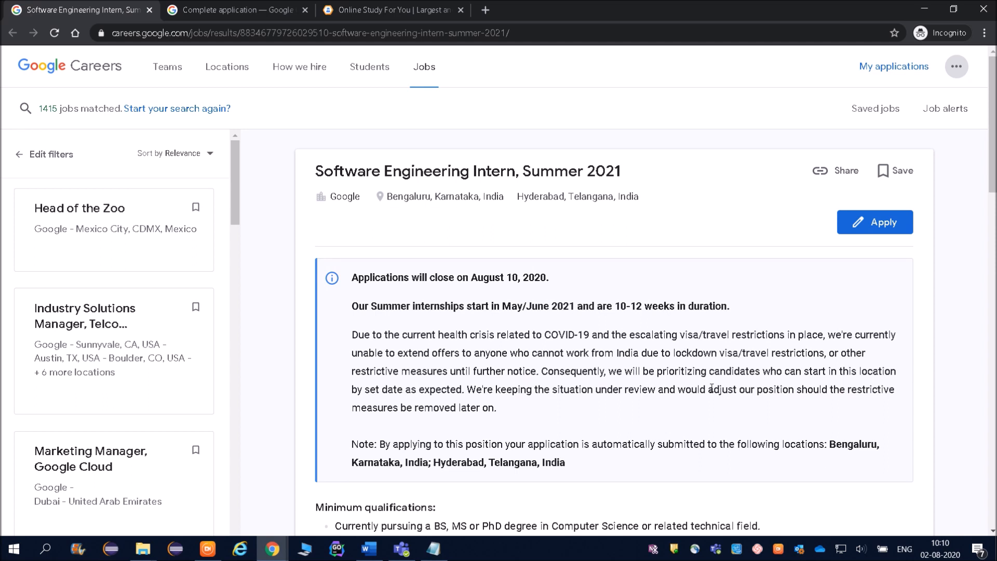
mouse_move(94, 137)
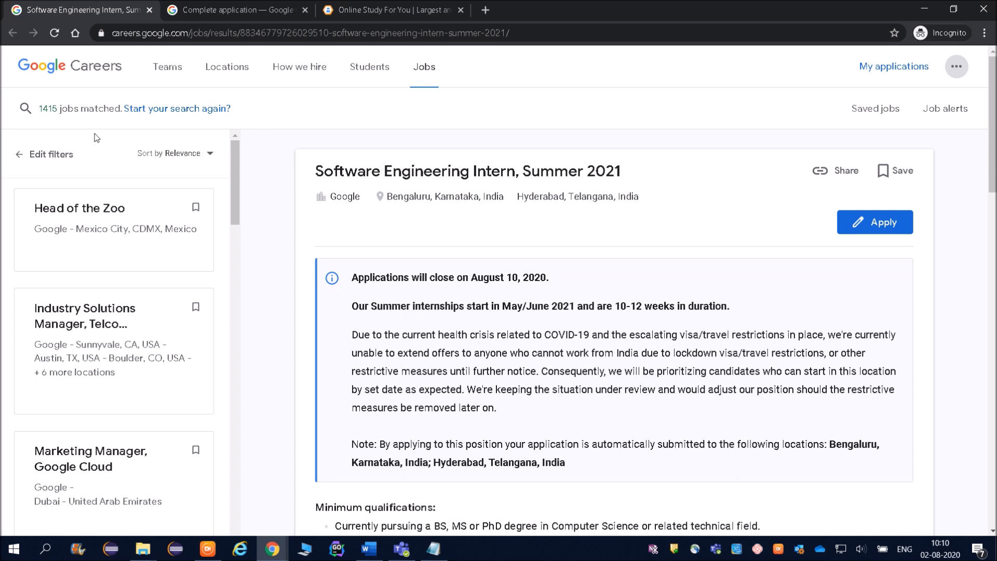
mouse_move(142, 89)
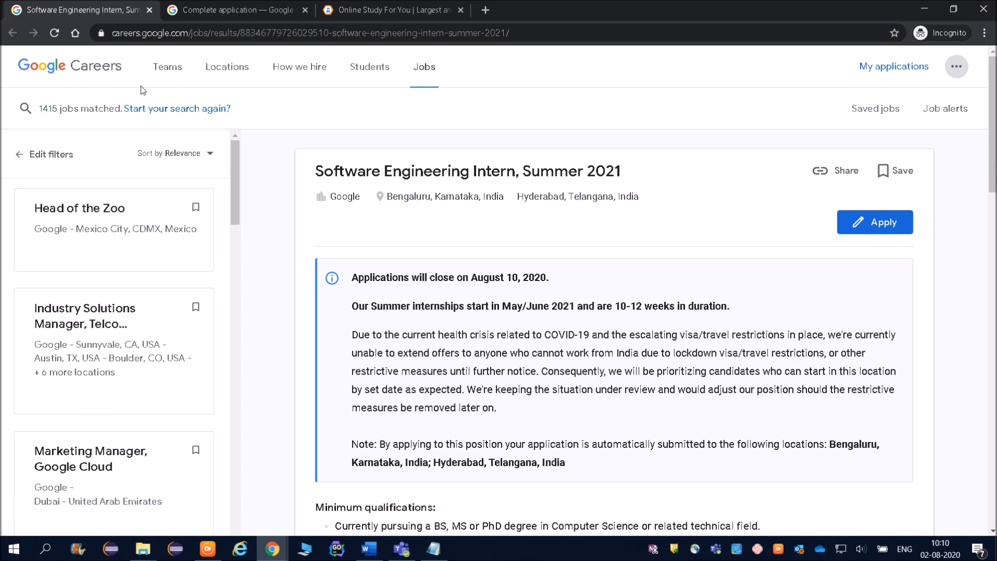
Review the posting header: its web address, the two job locations and the application closing date.
click(335, 32)
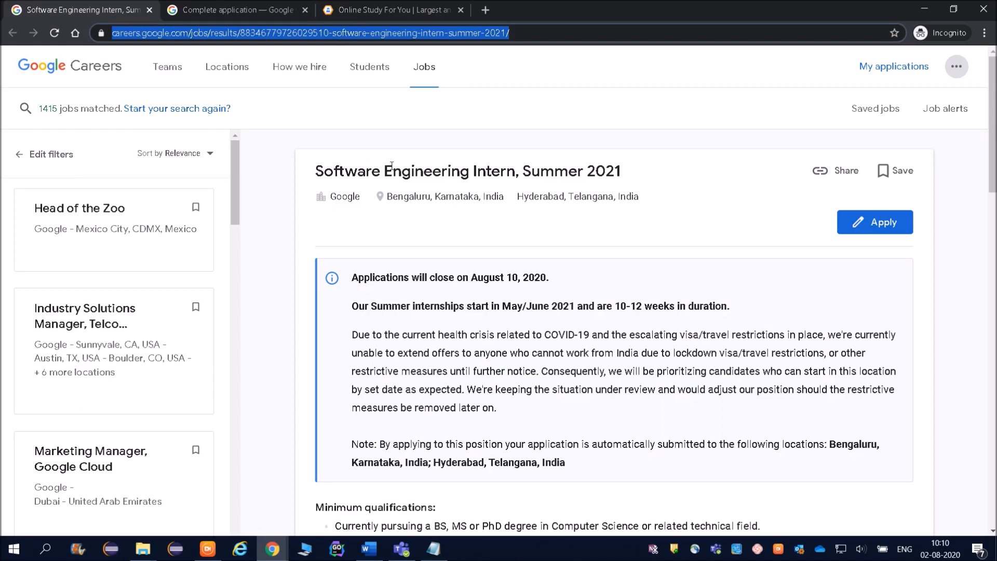
mouse_move(390, 198)
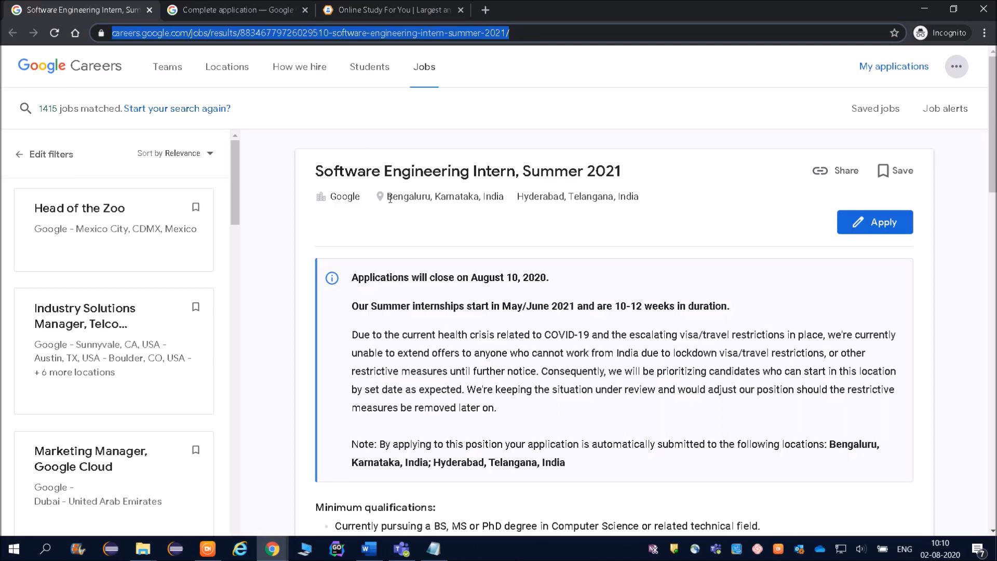
drag(386, 196, 638, 196)
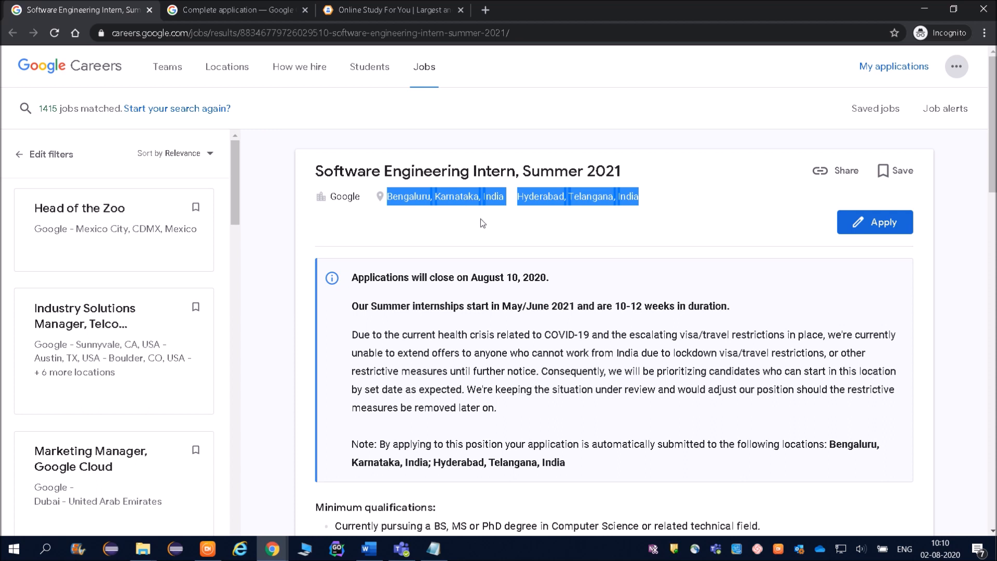
click(482, 225)
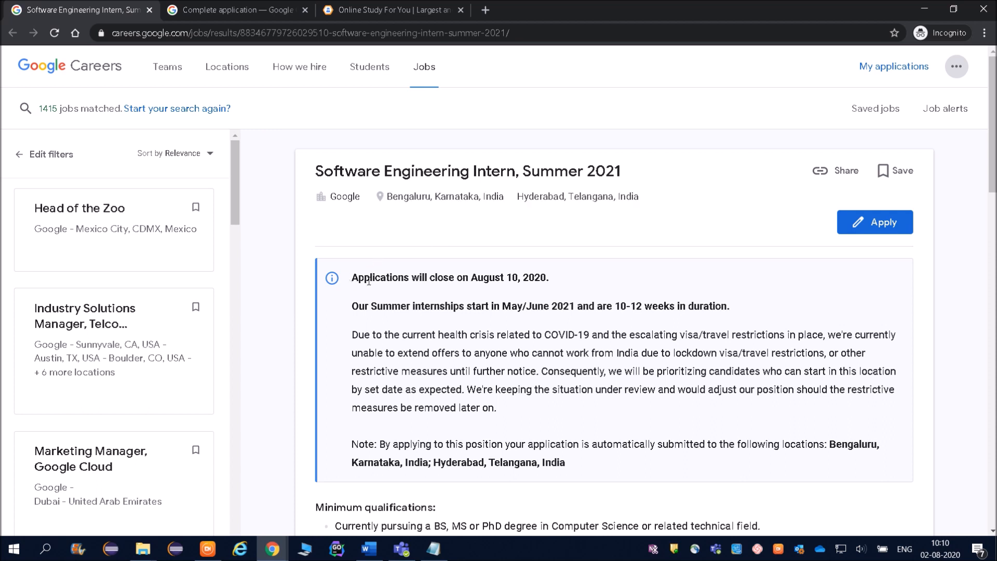
drag(352, 278, 548, 278)
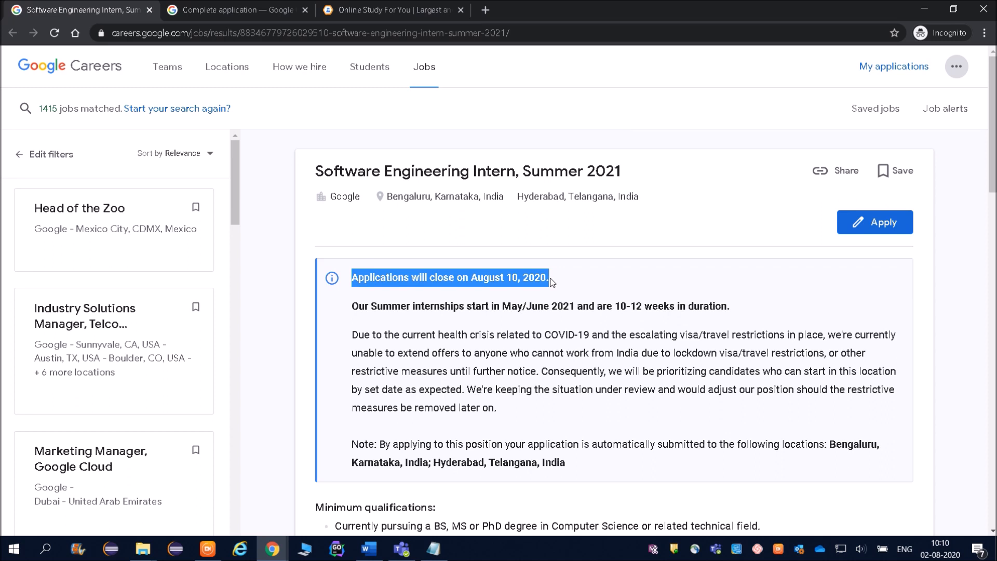
click(352, 278)
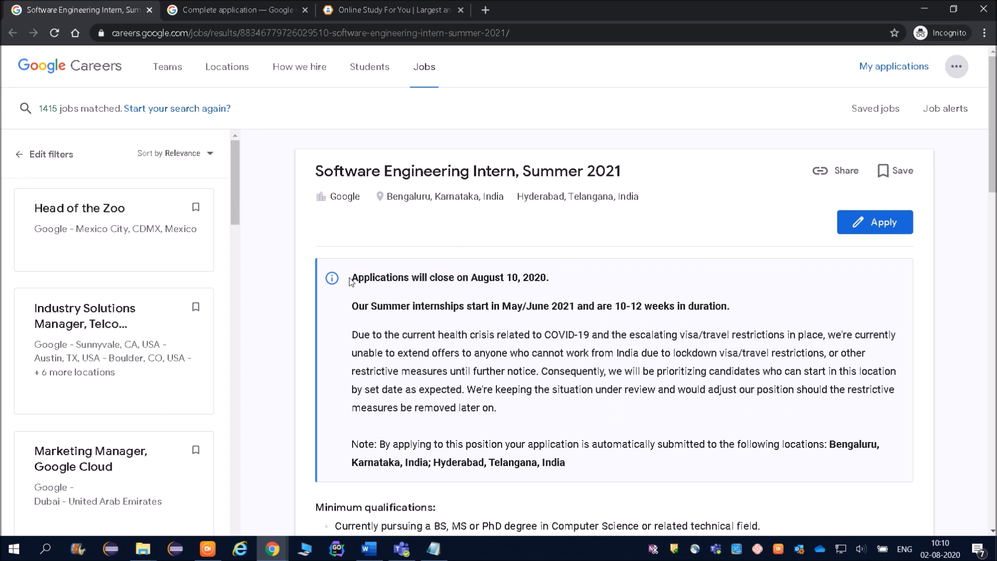
drag(352, 278, 527, 277)
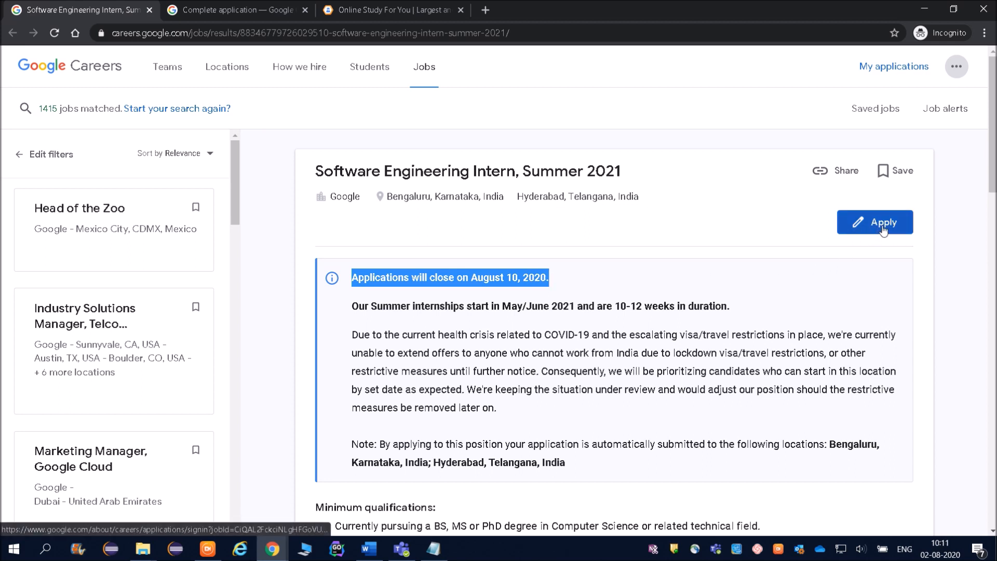
mouse_move(816, 319)
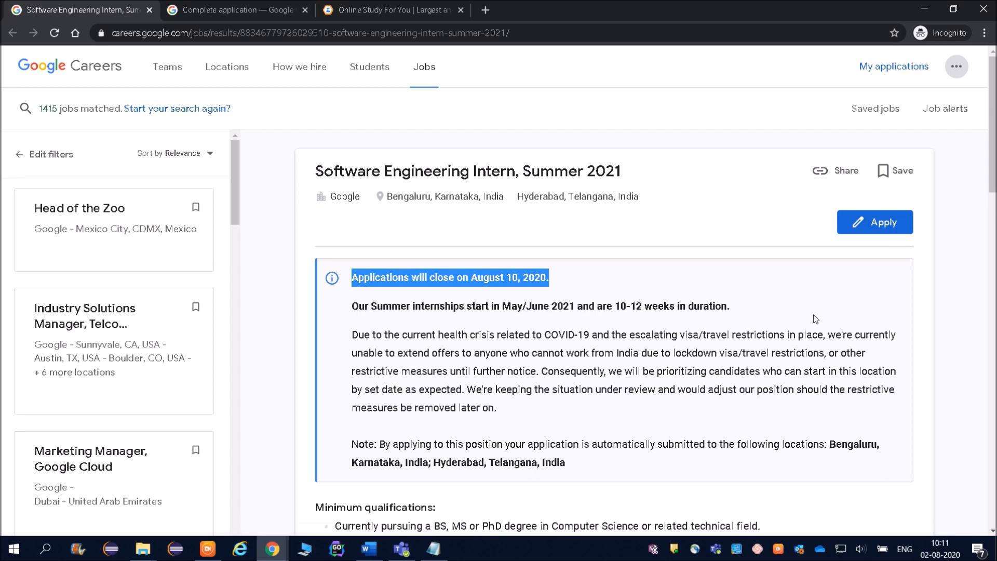
click(686, 247)
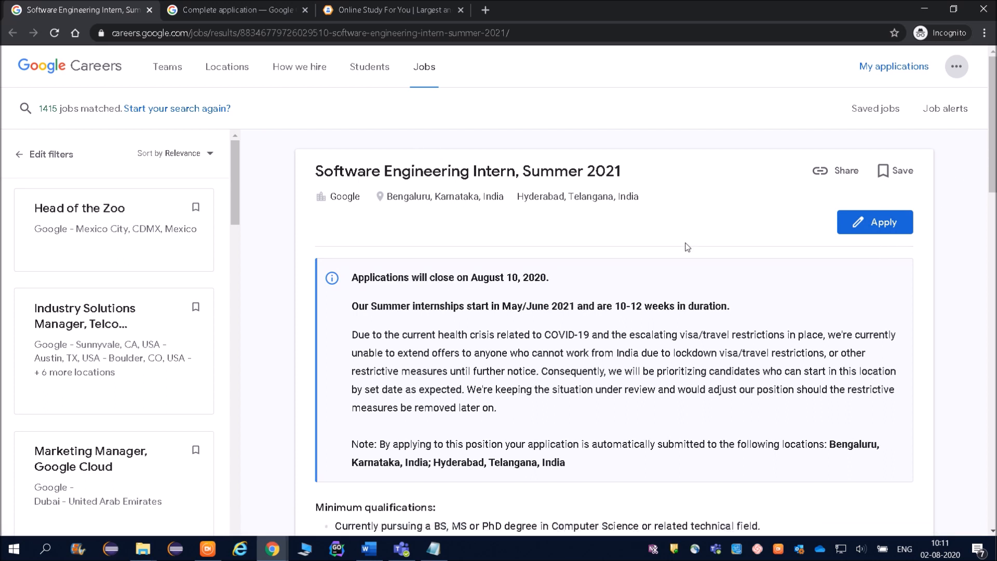
Move down the job posting to the Minimum qualifications section.
scroll(down, 3)
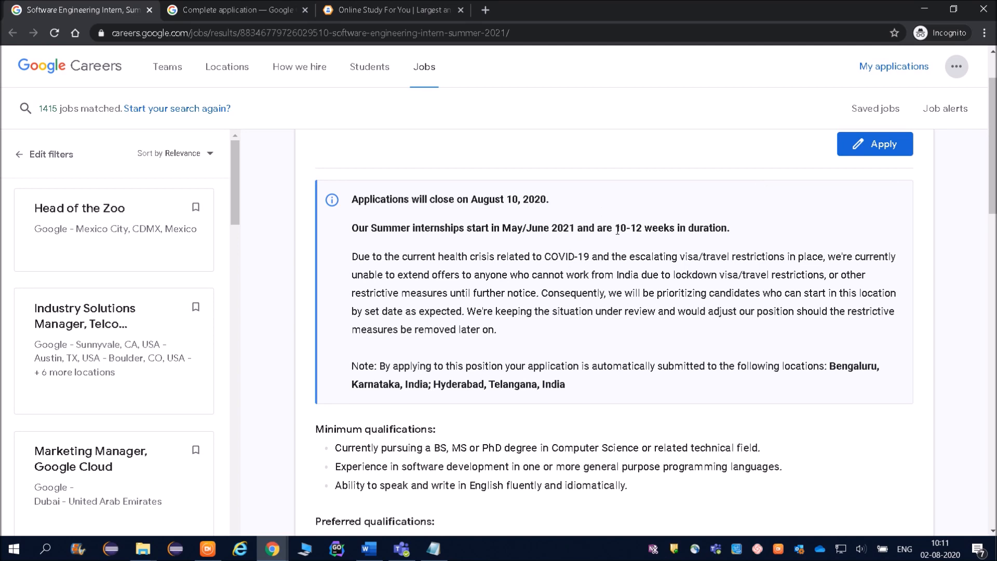
drag(621, 227, 730, 227)
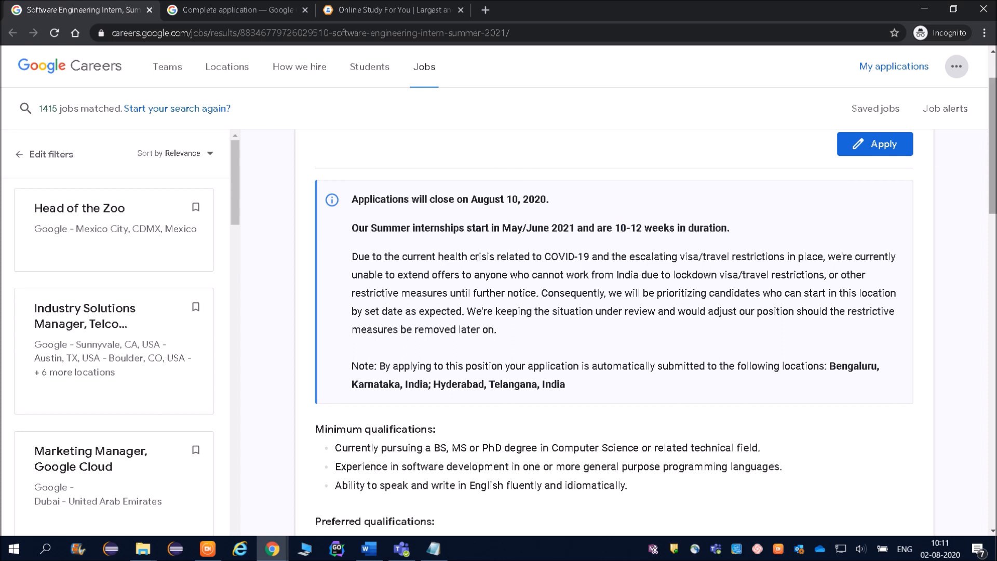
scroll(down, 3)
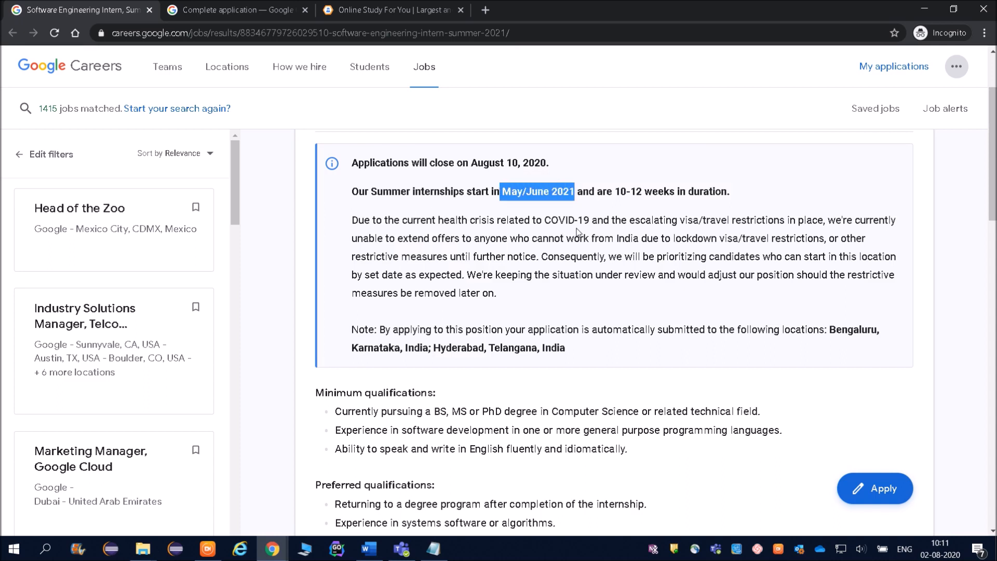
mouse_move(705, 234)
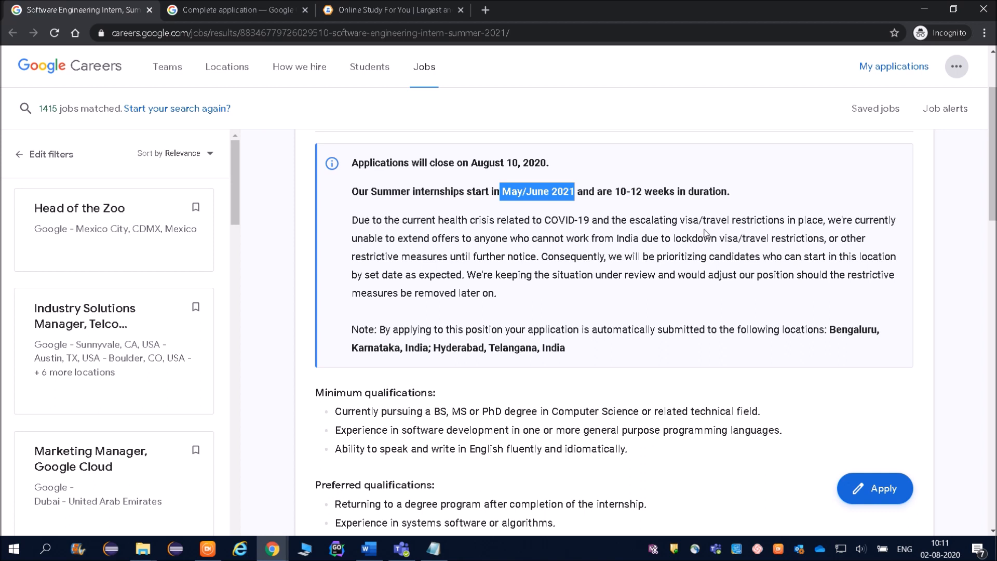
mouse_move(512, 237)
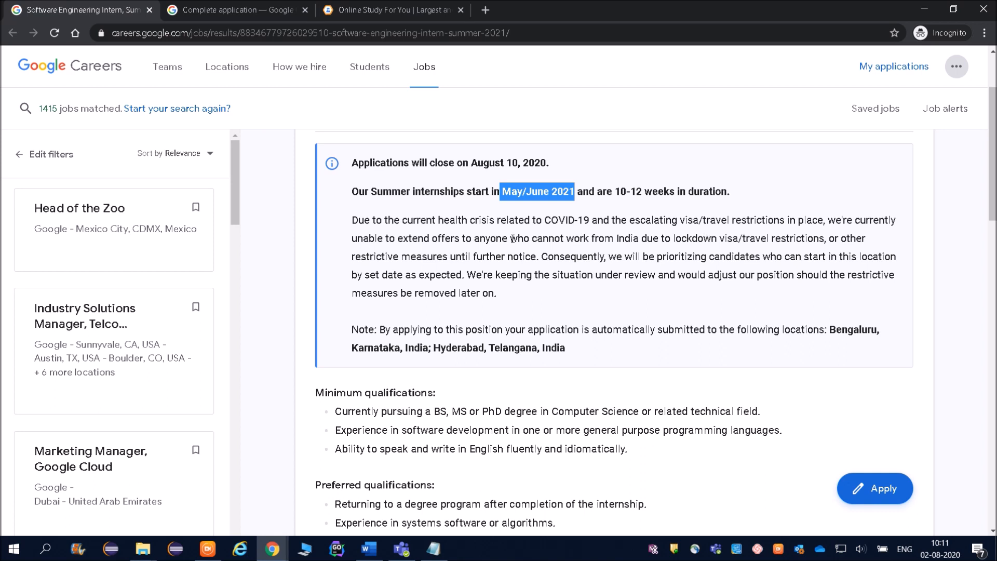
mouse_move(565, 237)
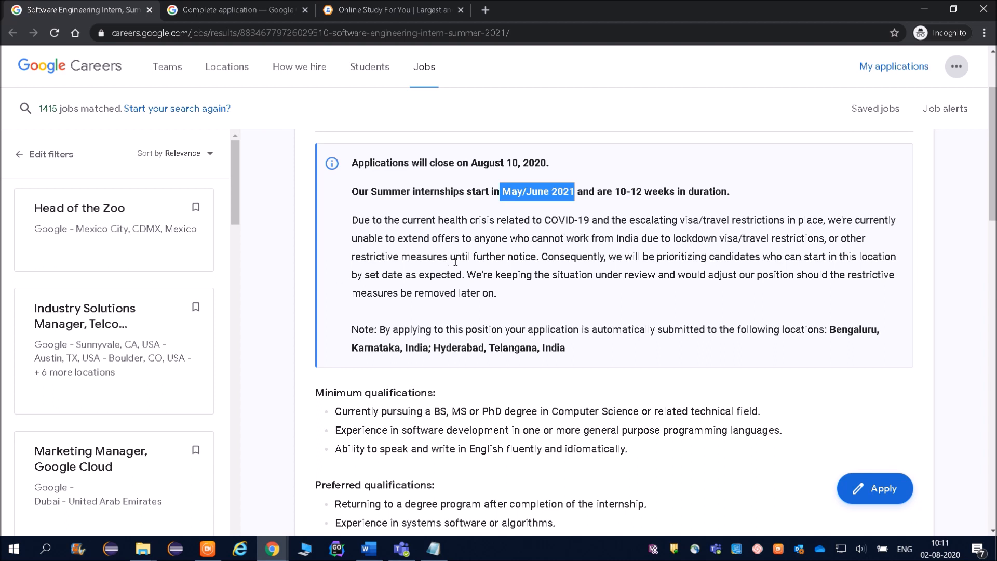
mouse_move(838, 237)
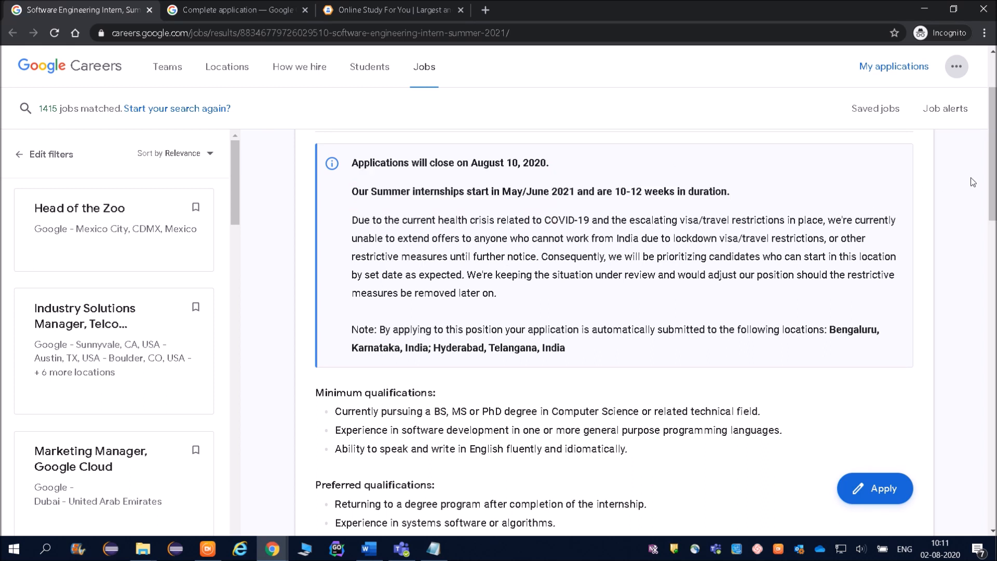
scroll(down, 3)
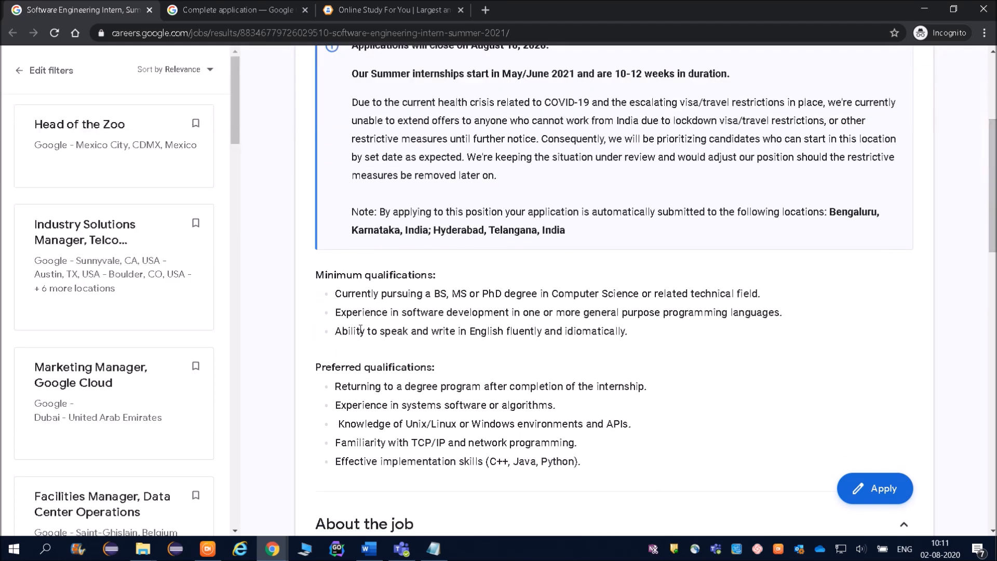
mouse_move(636, 233)
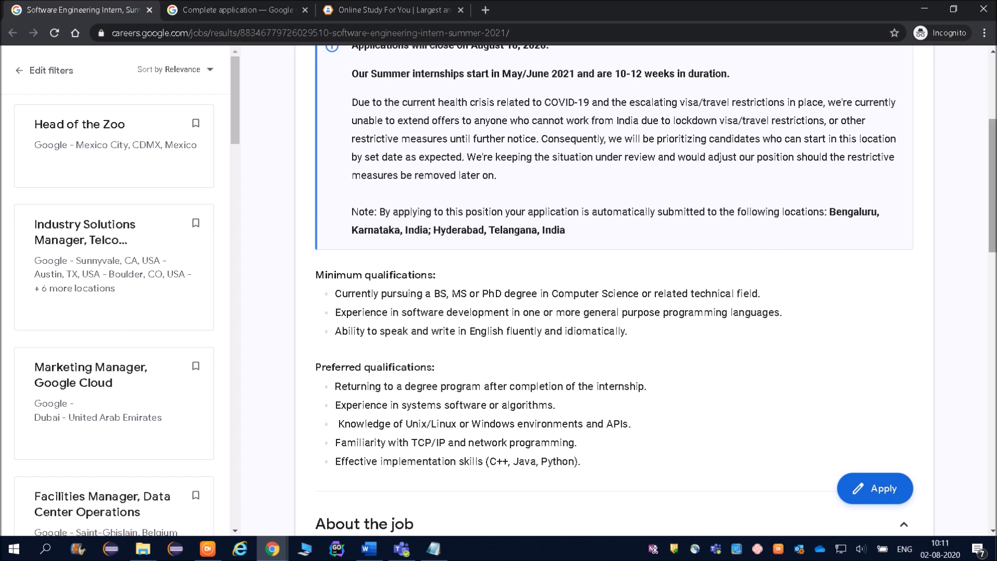
scroll(down, 3)
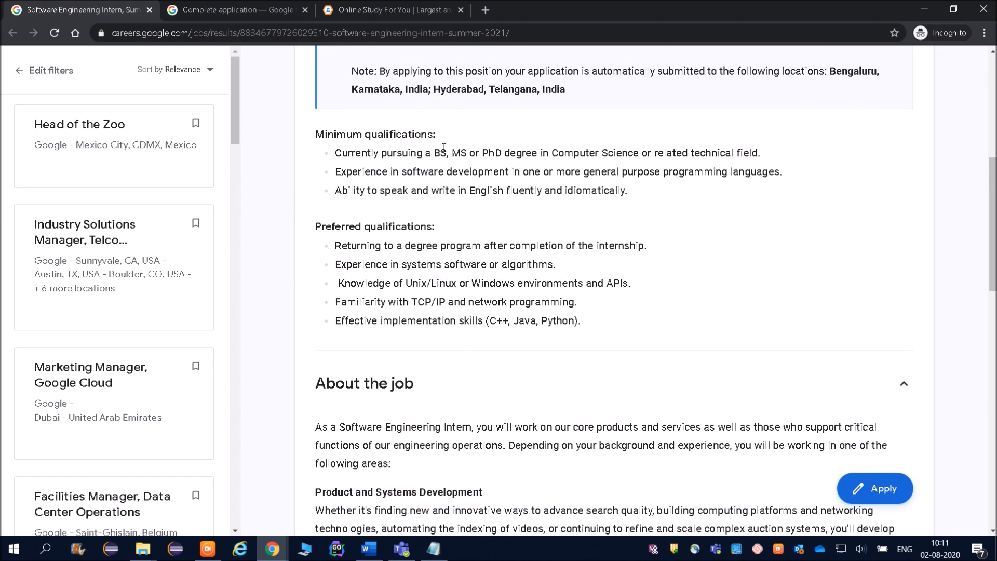
double_click(351, 153)
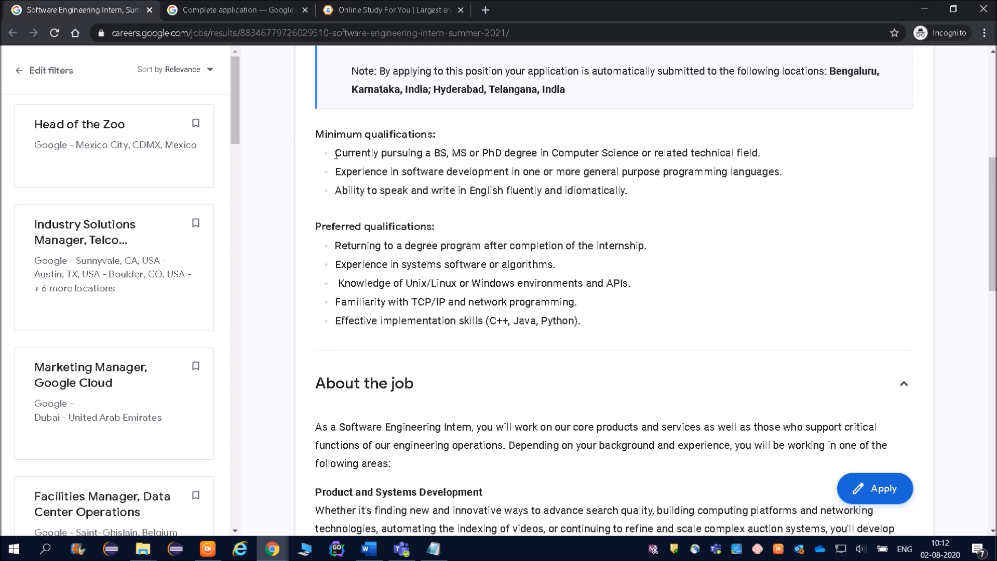
Read through the minimum qualifications: the BS degree requirement and English fluency.
drag(335, 153, 419, 153)
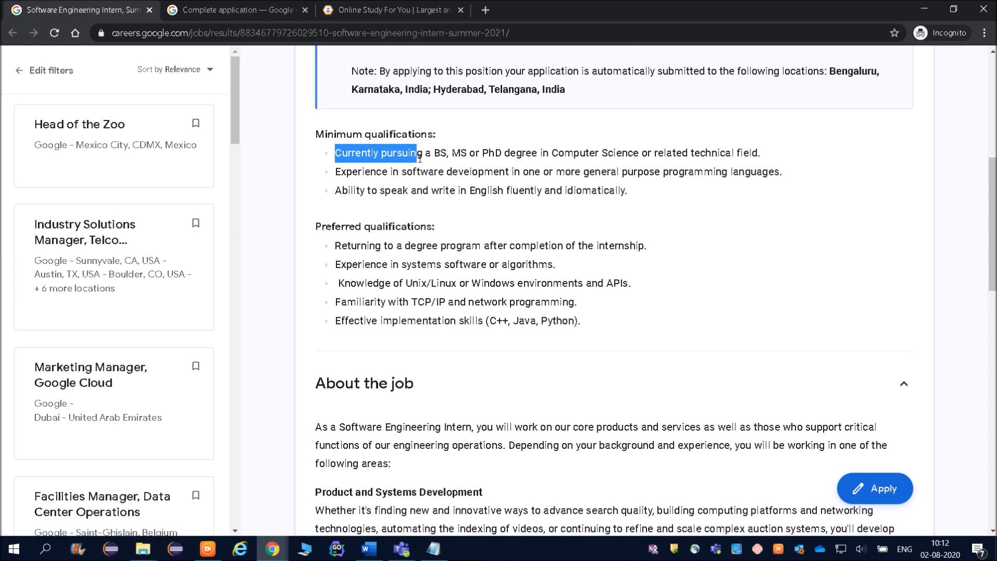
drag(418, 153, 520, 171)
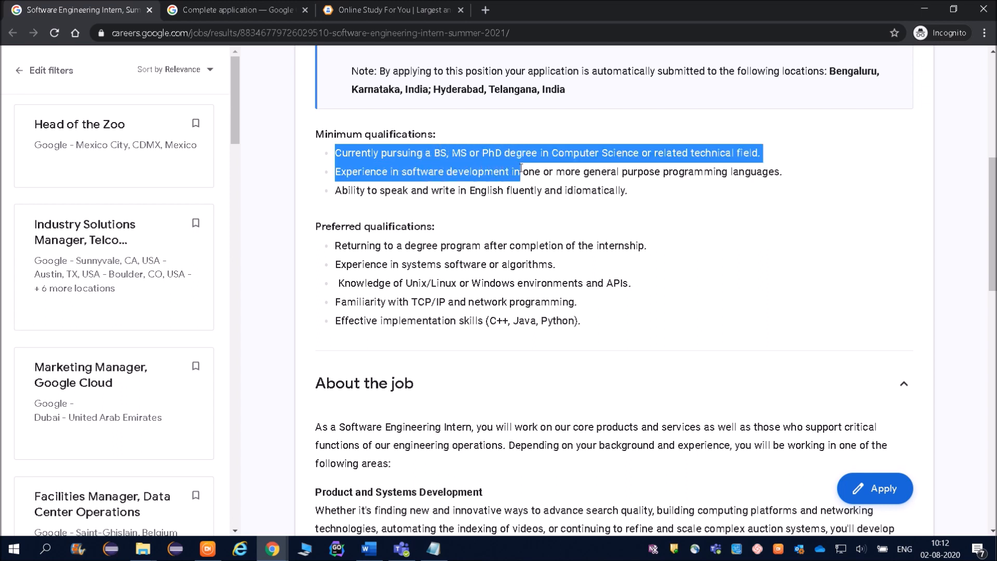
click(563, 158)
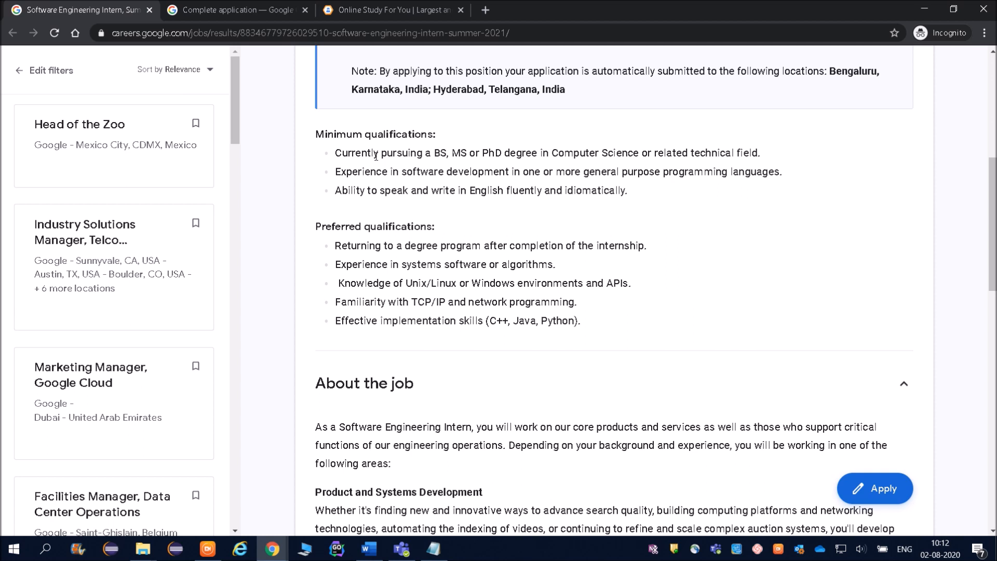
double_click(440, 153)
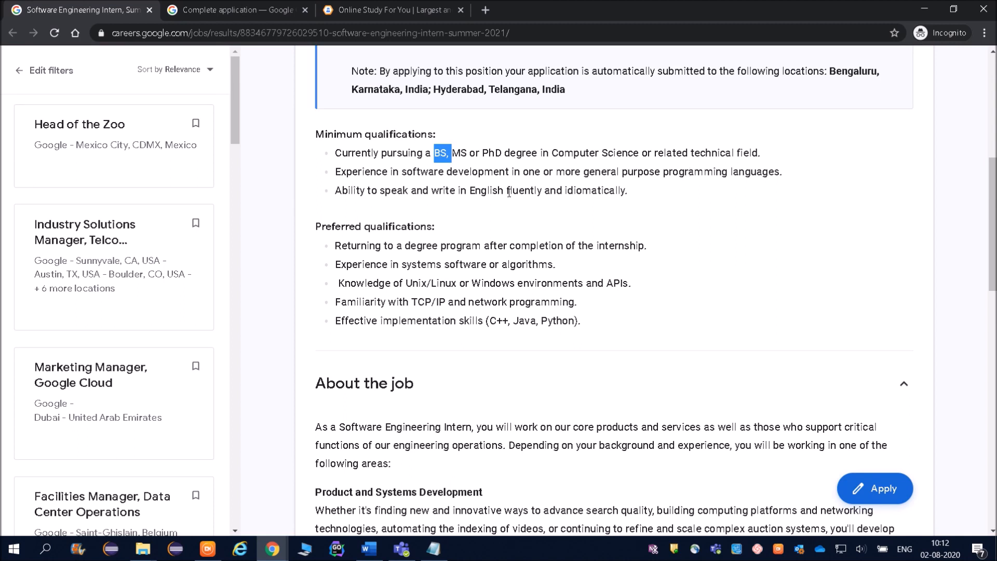
drag(366, 190, 511, 190)
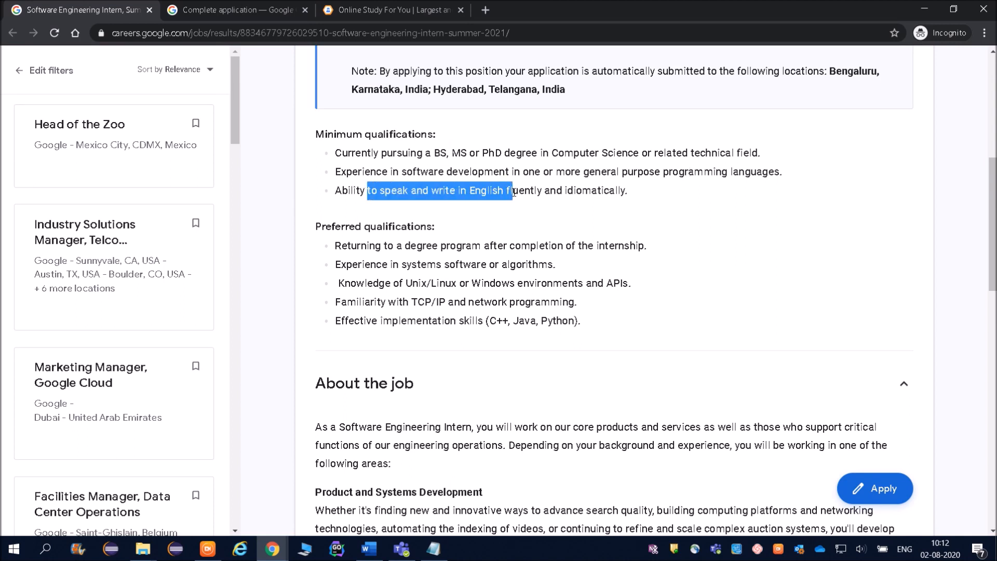
mouse_move(517, 211)
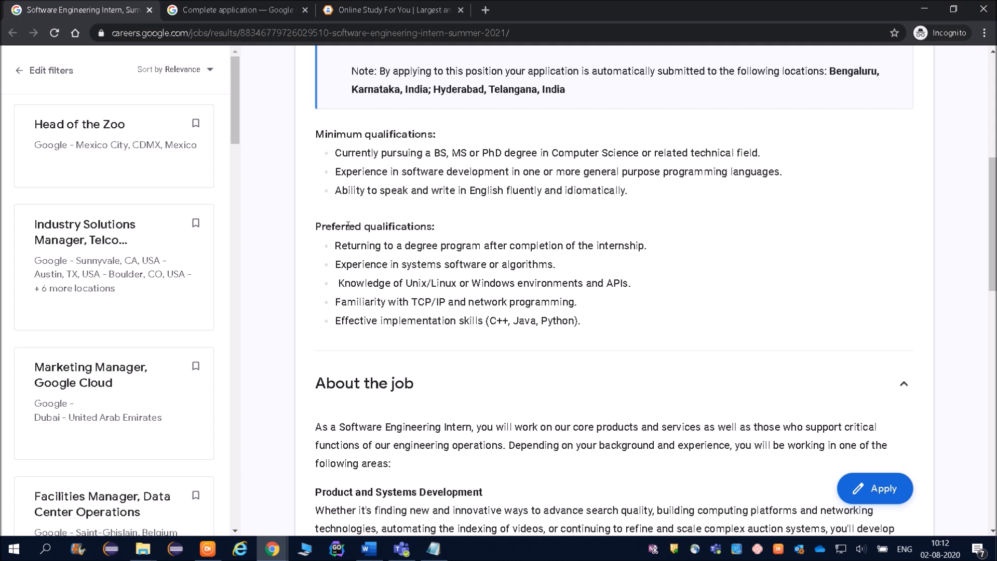
drag(318, 227, 438, 245)
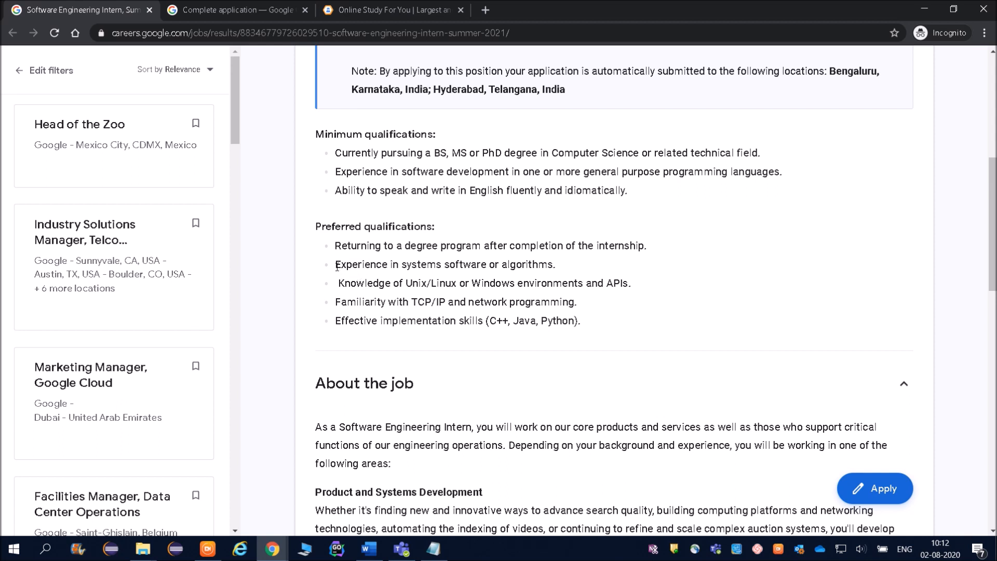
Read the preferred qualifications: systems software or algorithms, C++/Java/Python skills and Unix/Linux.
drag(335, 263, 553, 264)
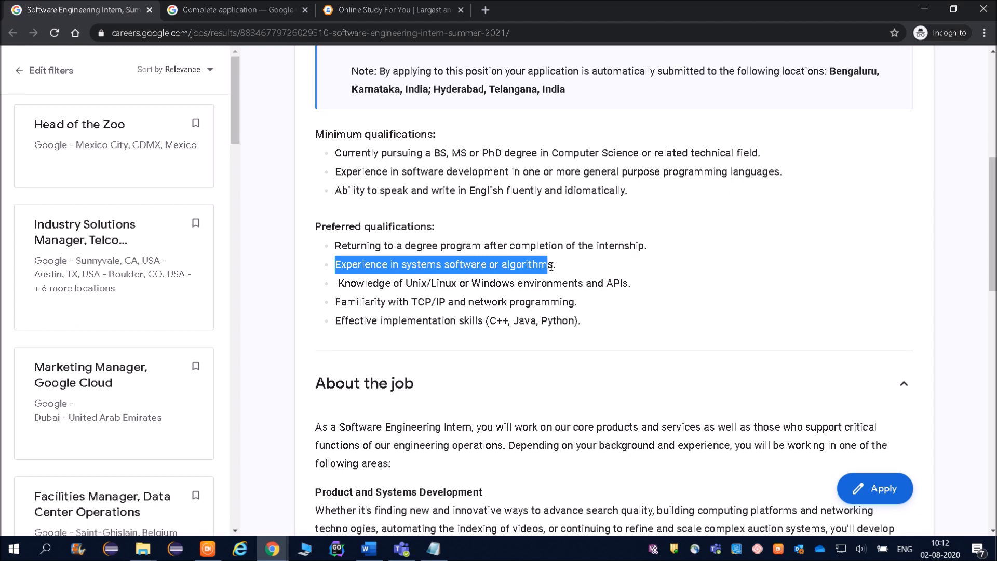
click(384, 321)
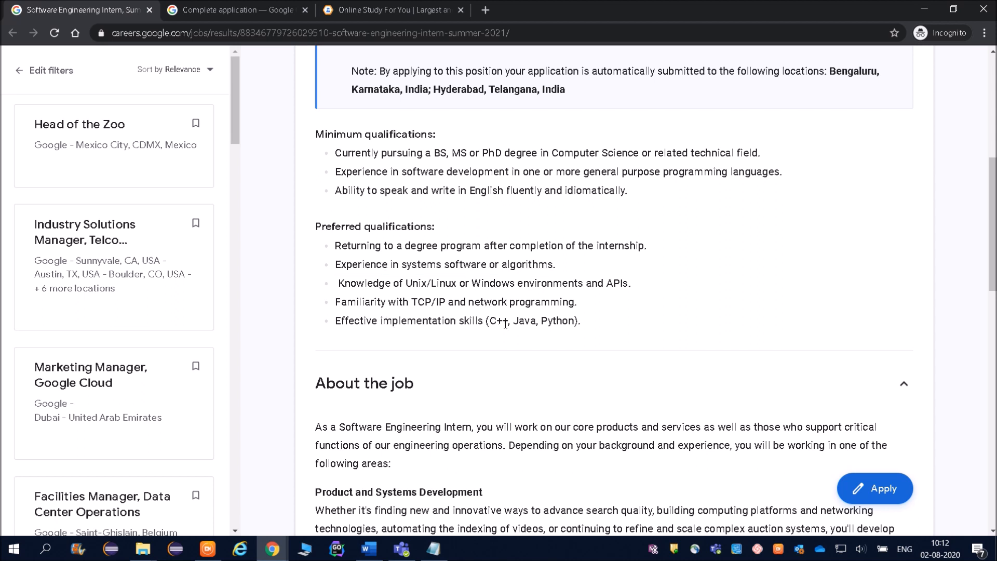
drag(492, 321, 573, 321)
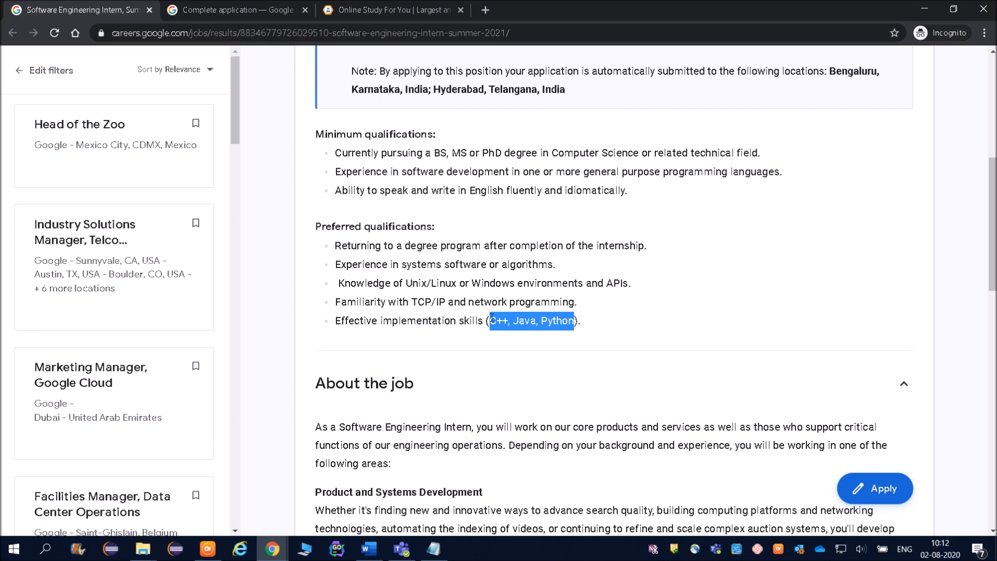
click(550, 321)
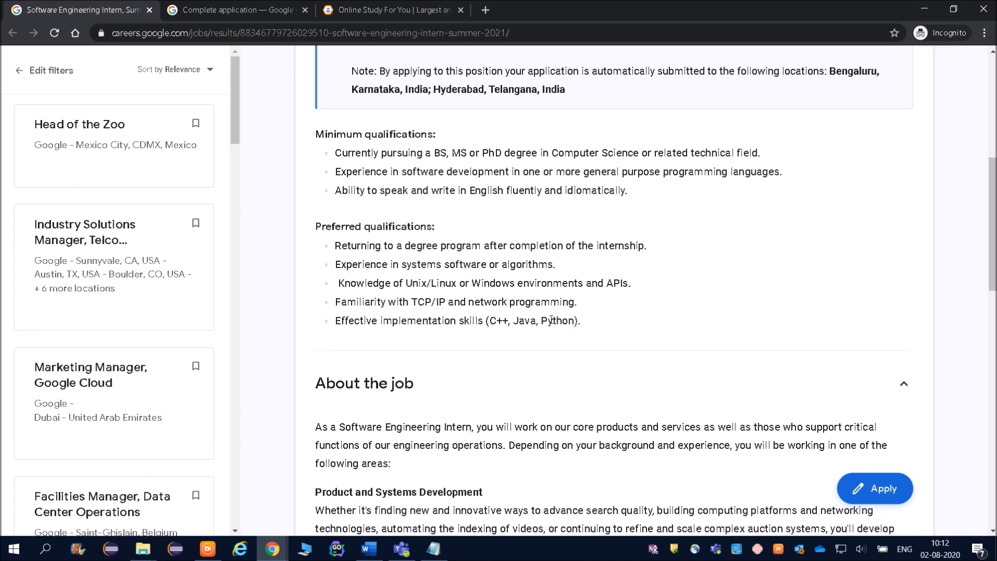
double_click(557, 321)
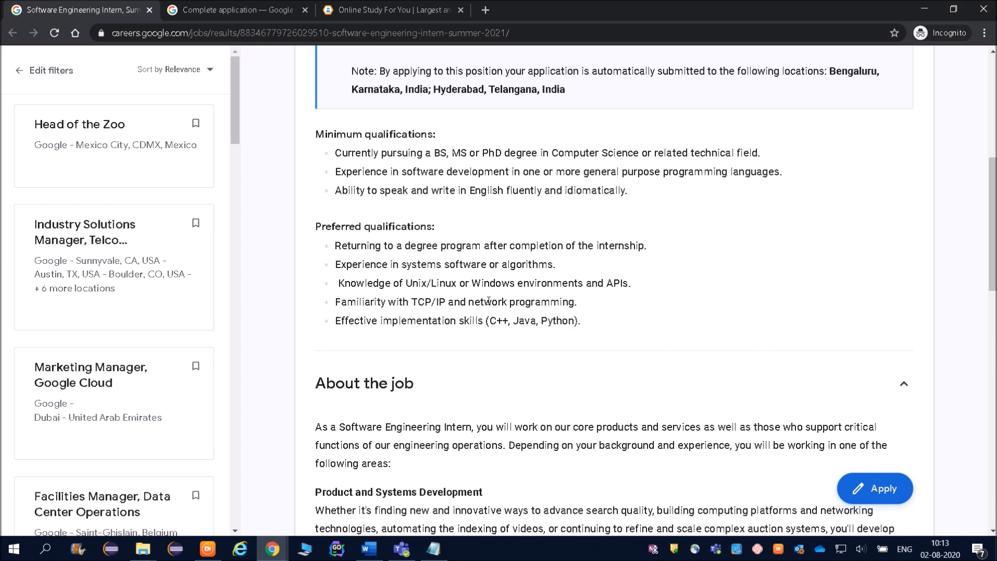
drag(437, 301, 573, 301)
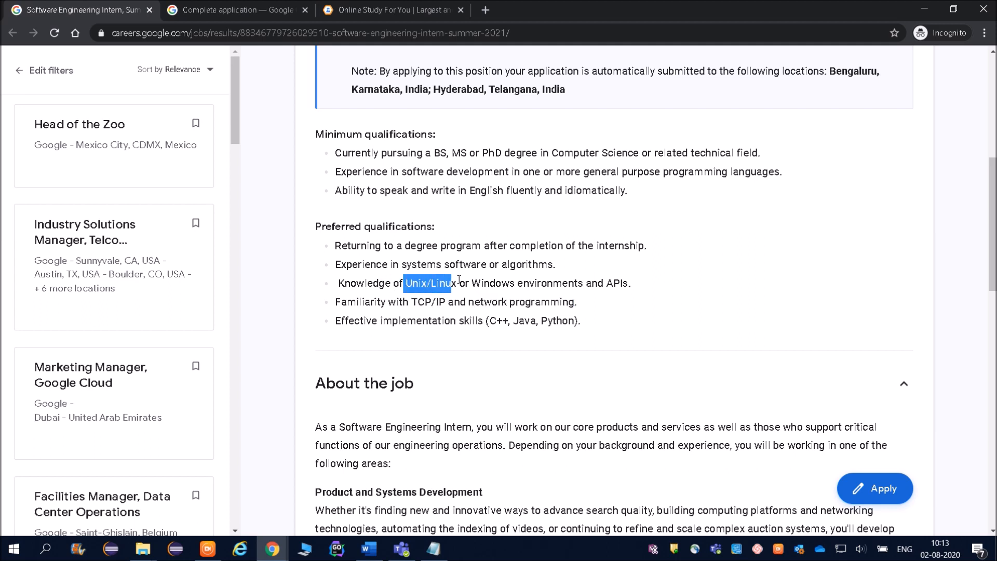
drag(450, 282, 629, 282)
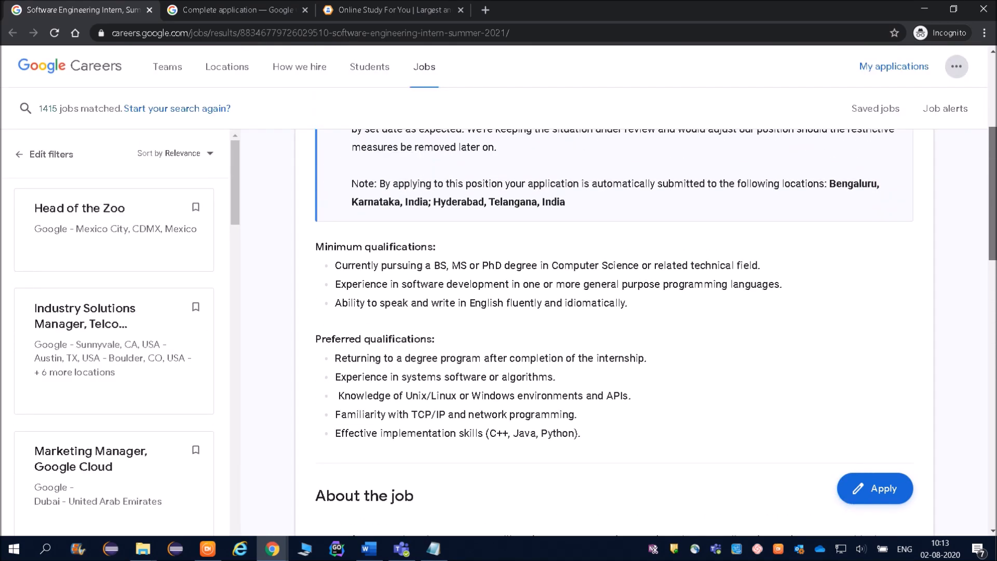
Continue down to the About the job section and read its intro paragraph.
scroll(down, 3)
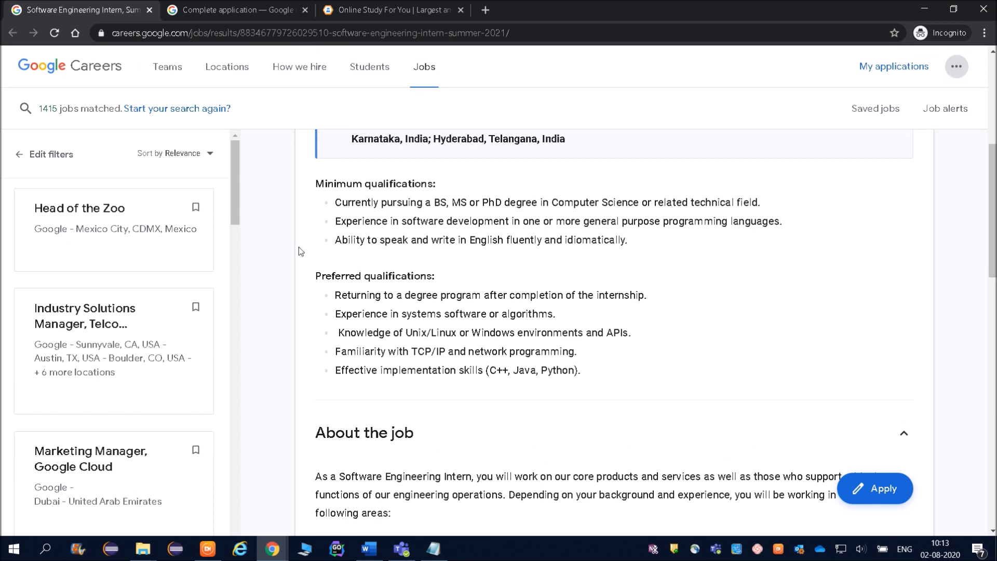
drag(335, 202, 432, 203)
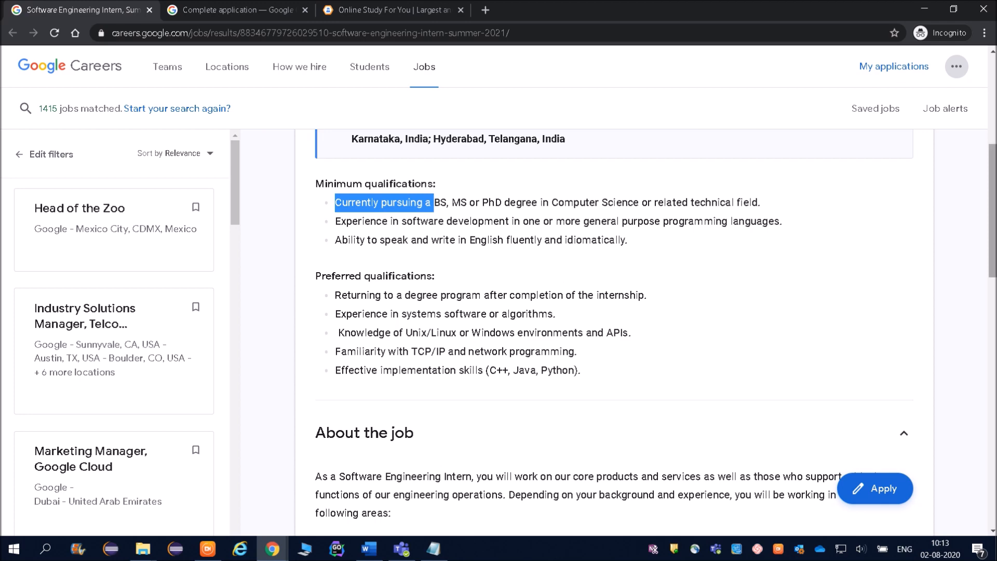
scroll(down, 3)
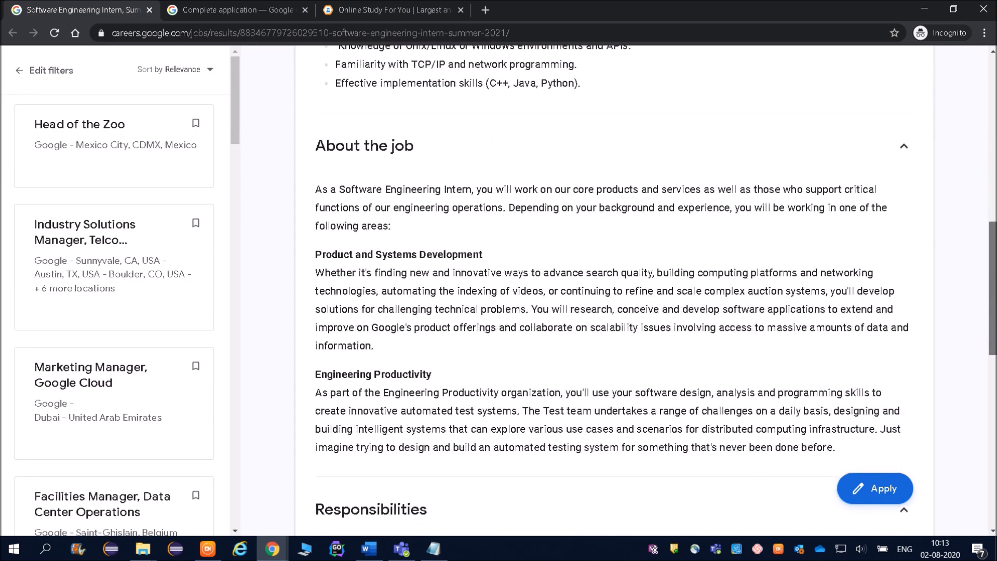
scroll(down, 3)
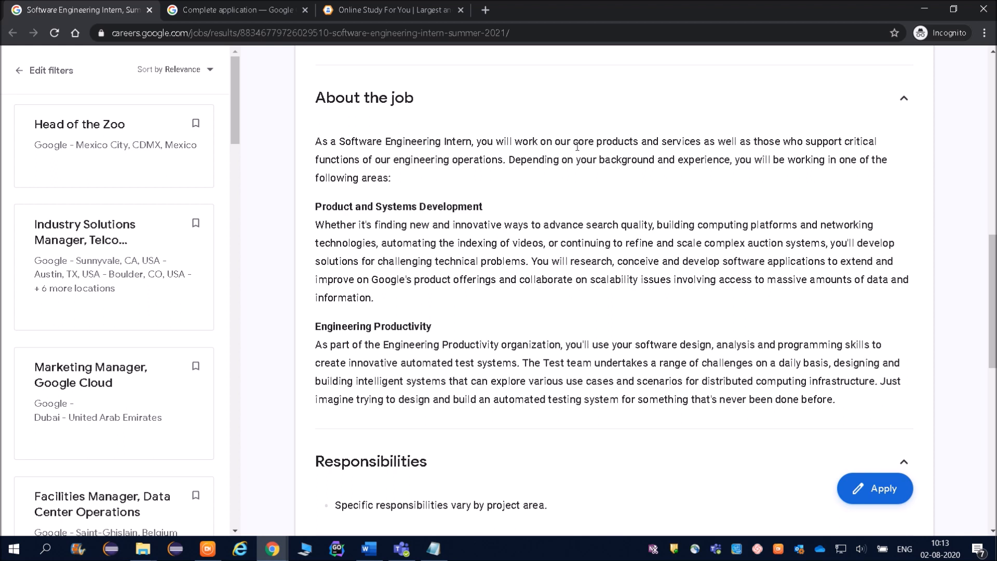
mouse_move(502, 176)
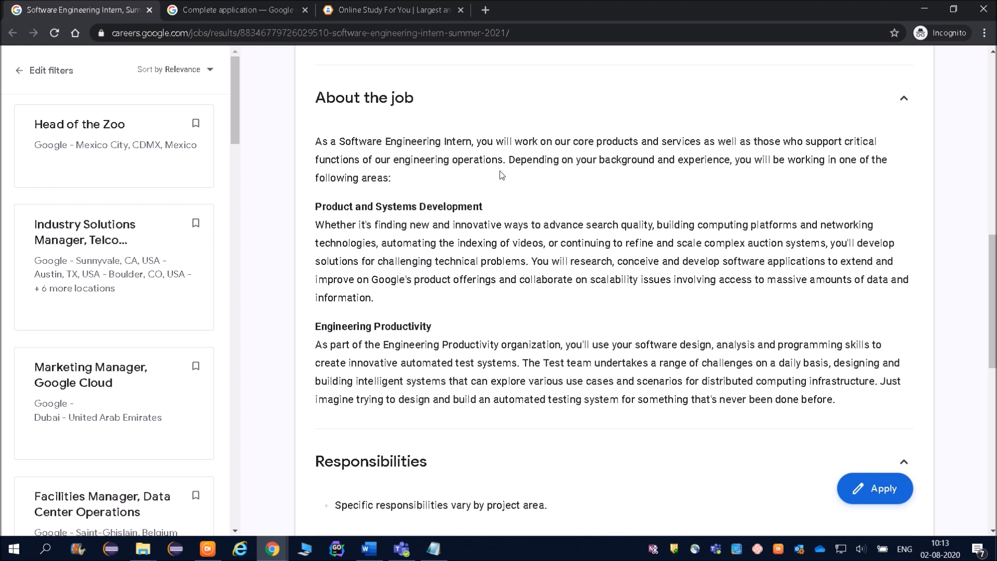
mouse_move(632, 196)
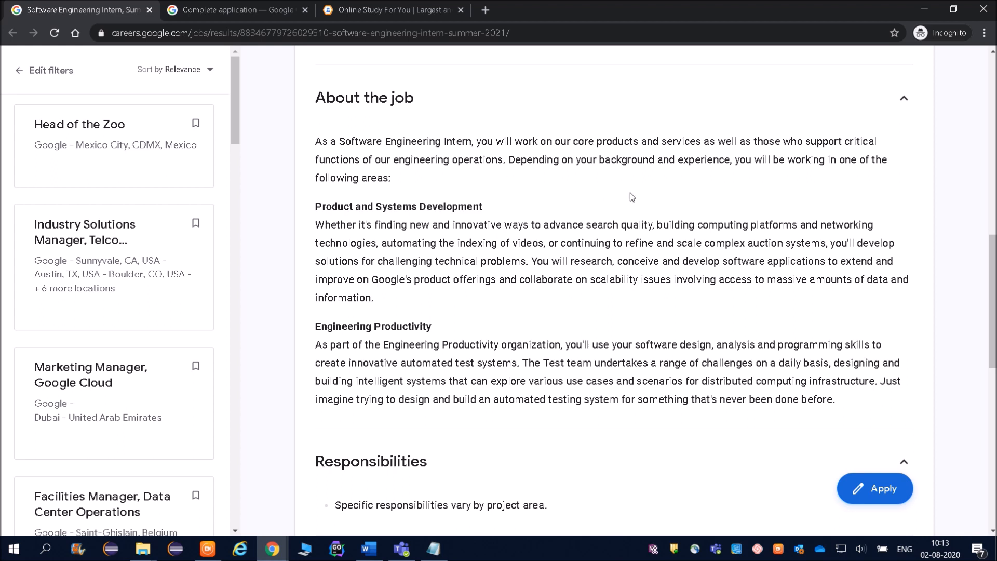
drag(345, 142, 391, 177)
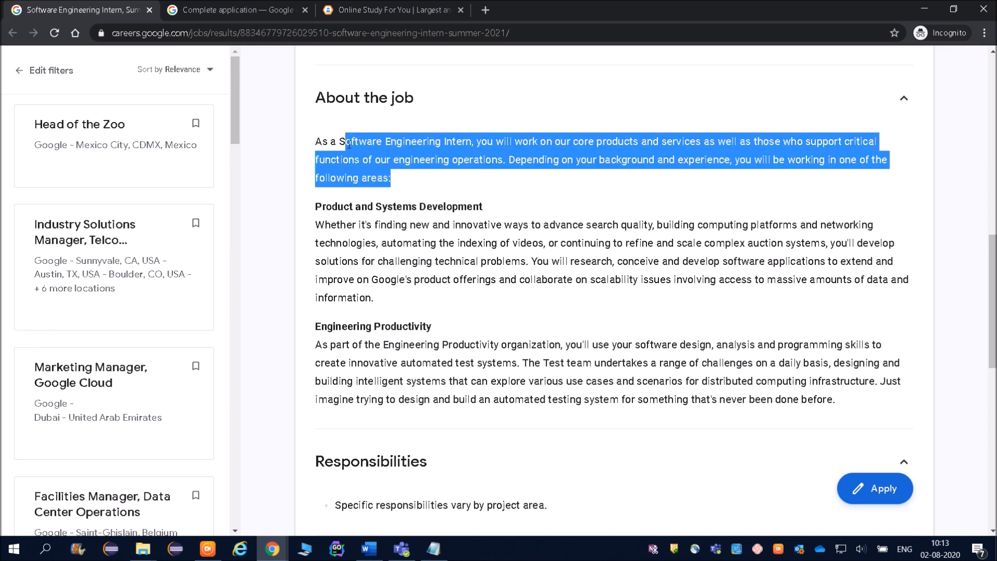
click(394, 190)
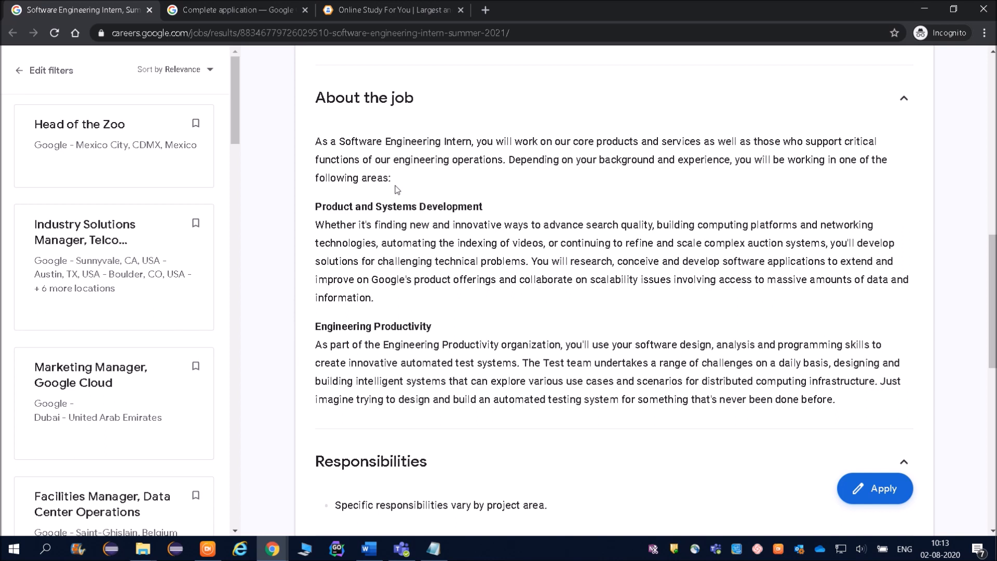
drag(316, 141, 391, 178)
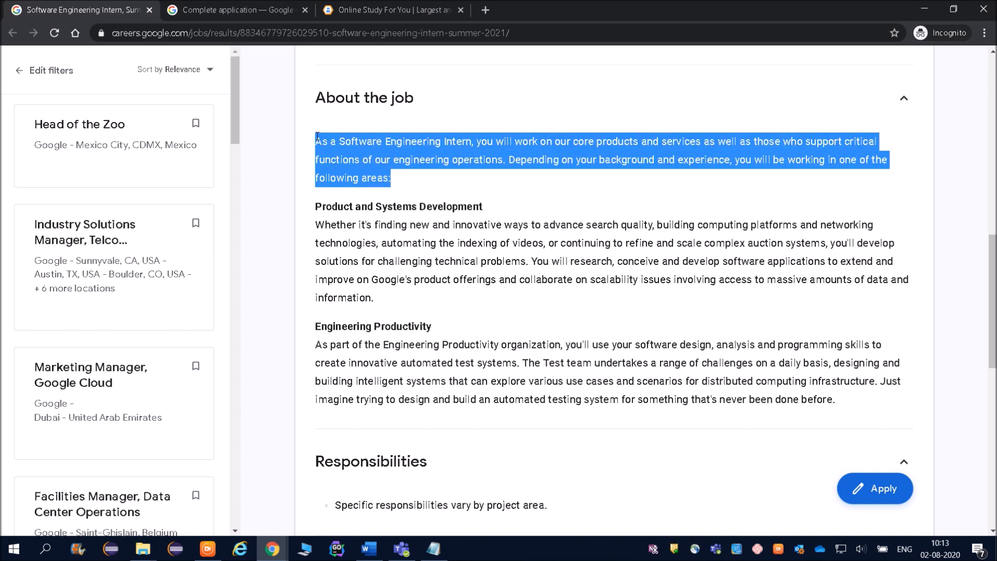
click(375, 203)
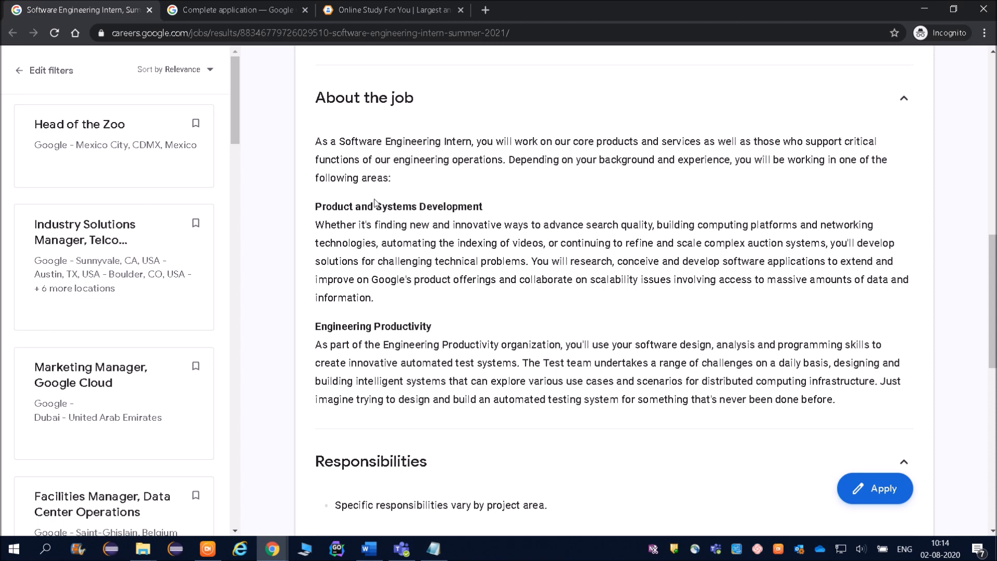
scroll(down, 3)
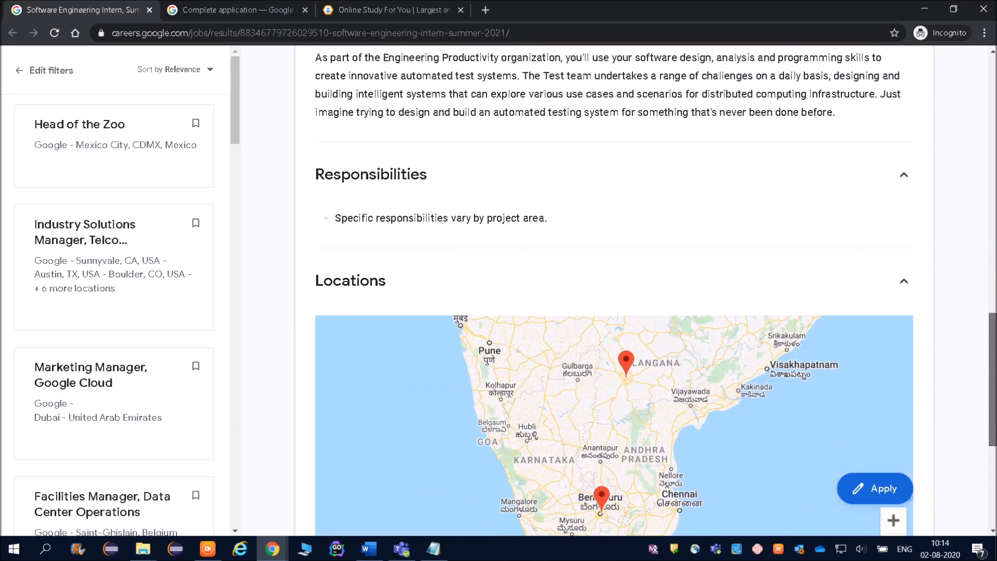
mouse_move(340, 231)
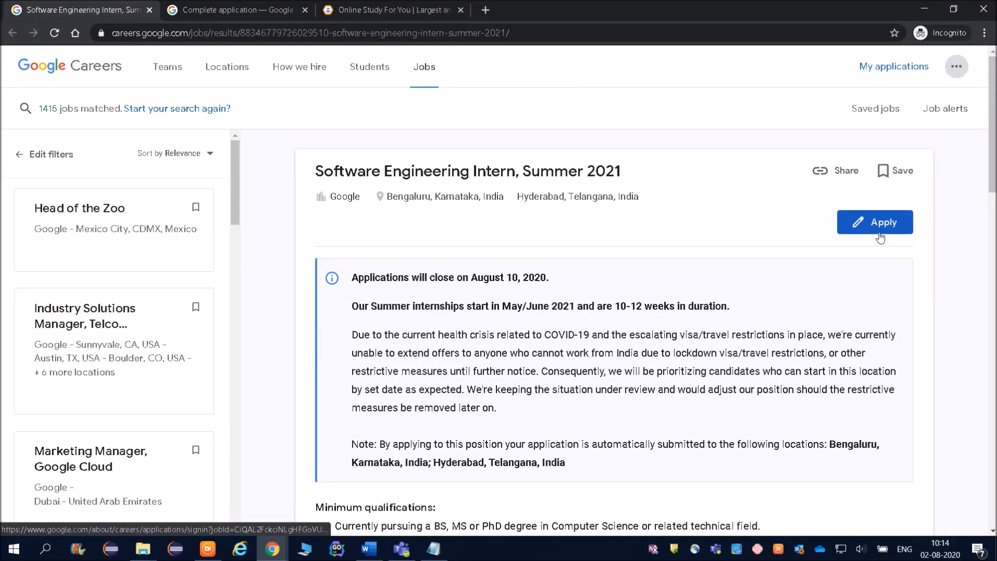
Start the application with Apply and check the attached account name and email at the top of the form.
click(874, 222)
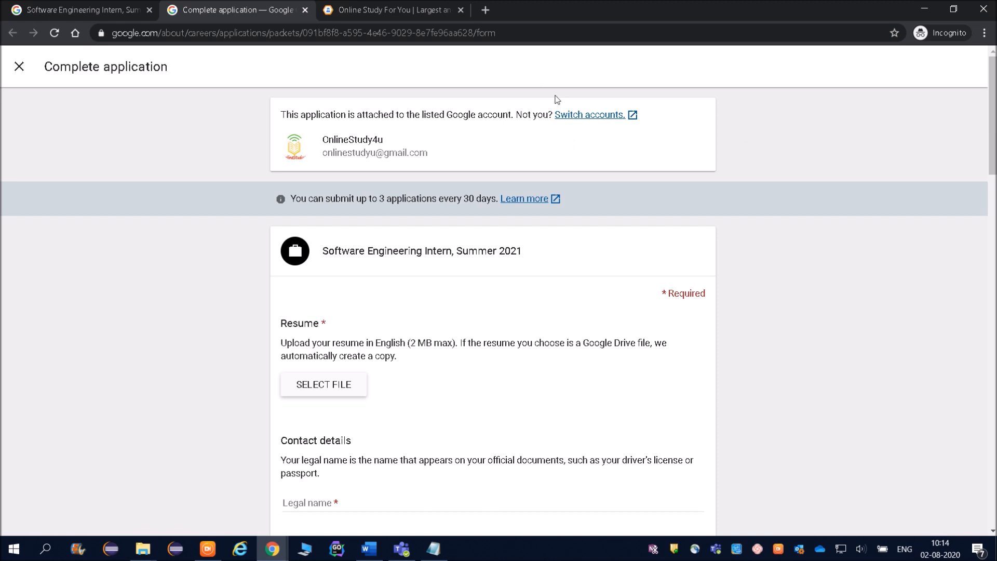
mouse_move(461, 155)
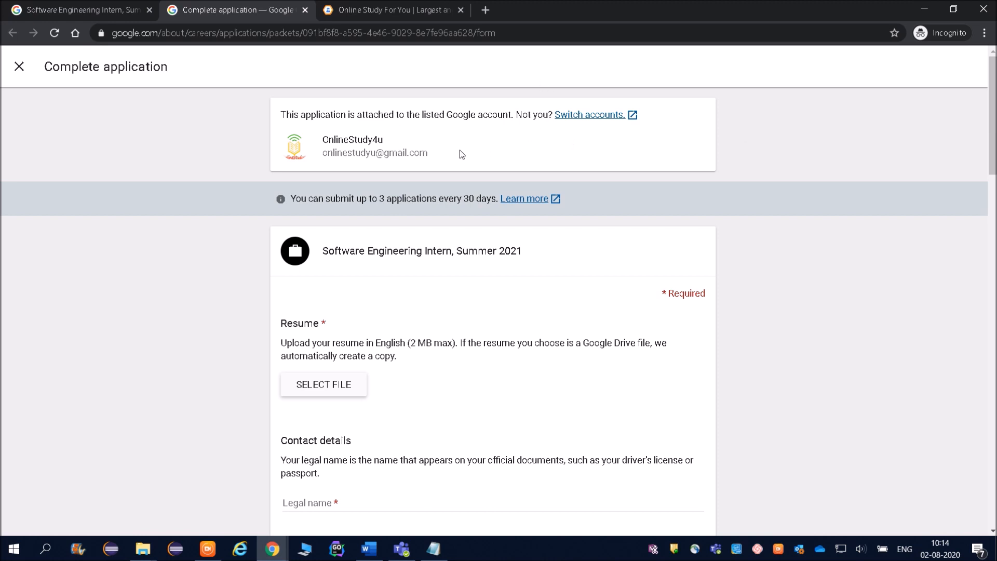
drag(322, 139, 428, 153)
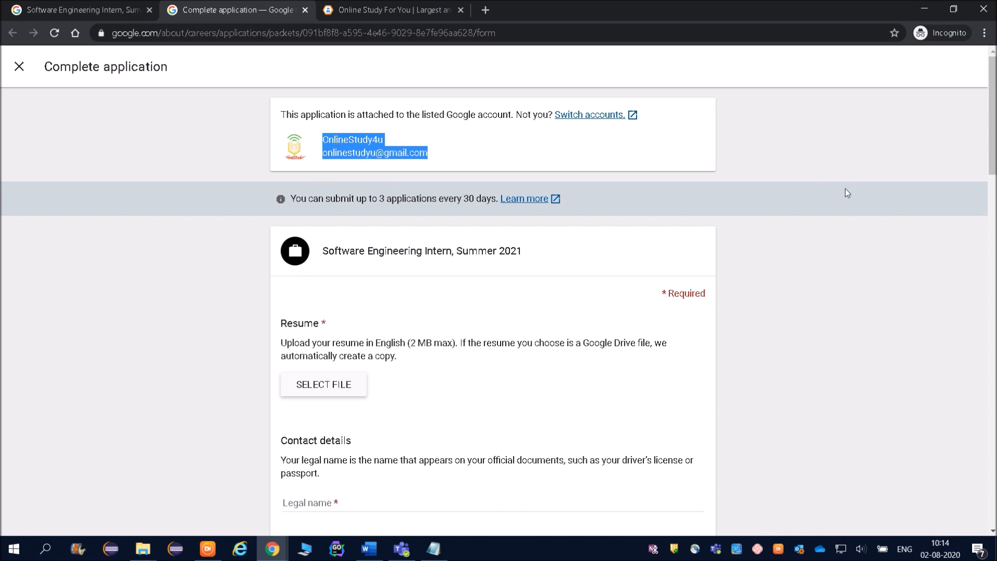
scroll(down, 3)
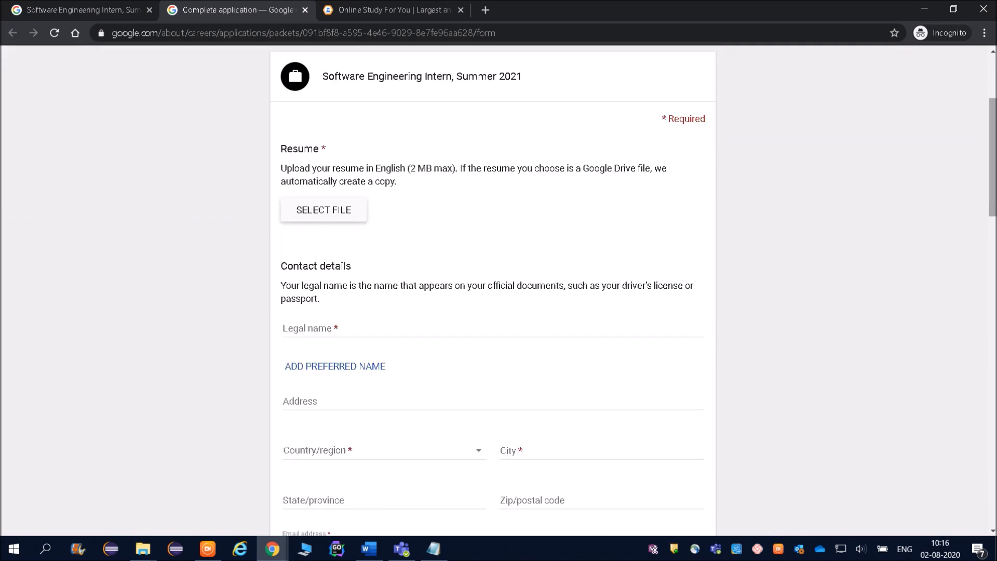
scroll(down, 3)
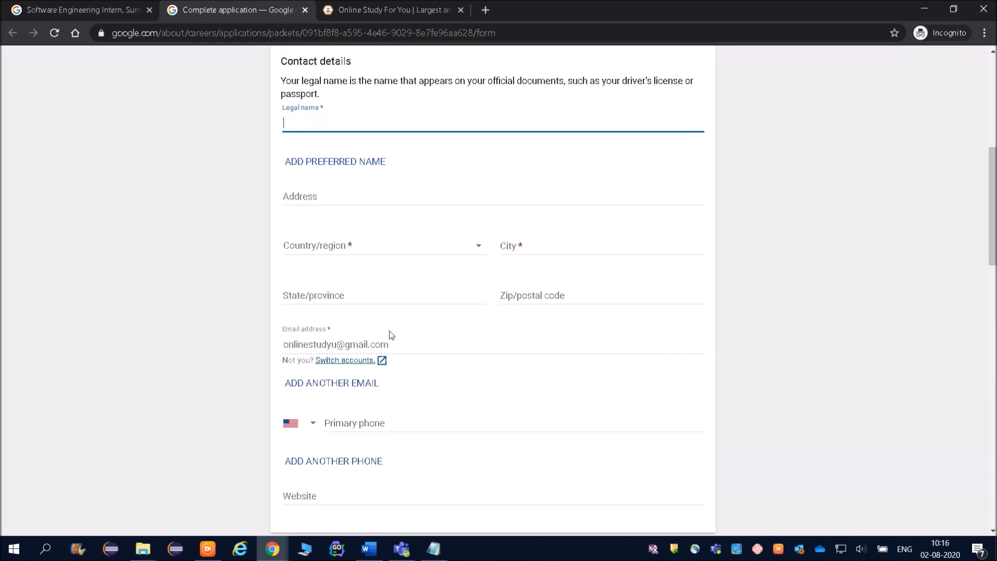
scroll(down, 3)
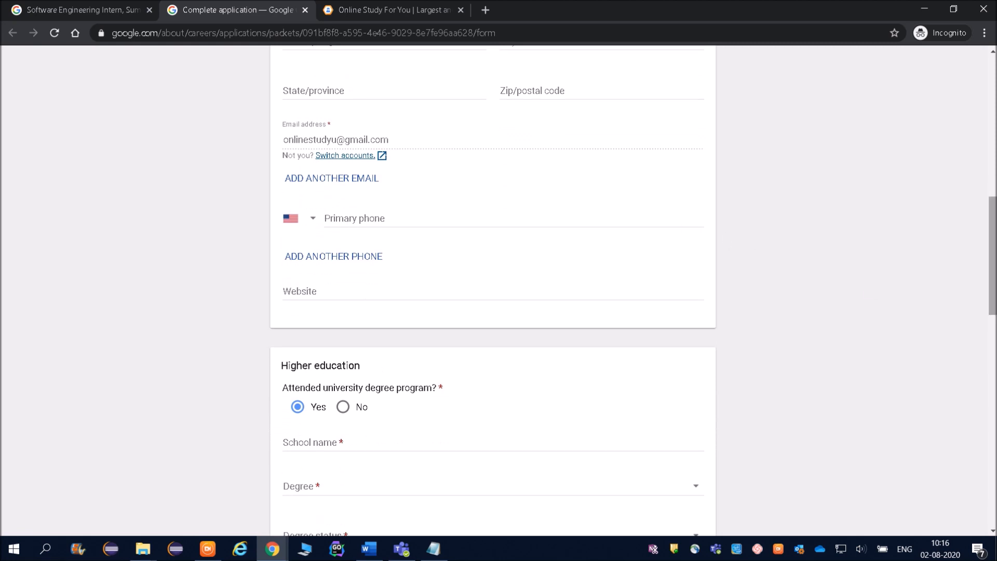
Look over the form's education, work experience and cover letter sections.
scroll(down, 3)
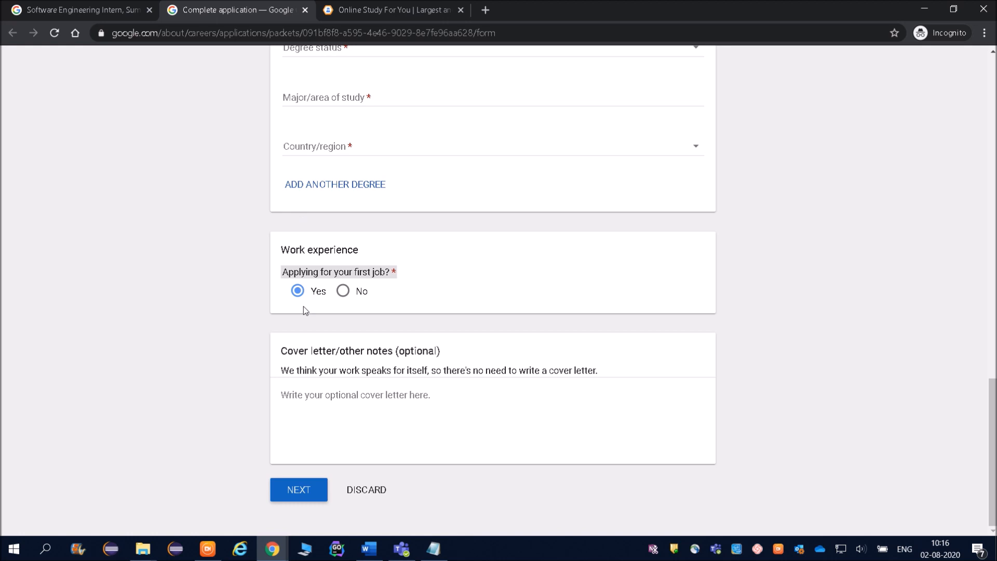
click(343, 291)
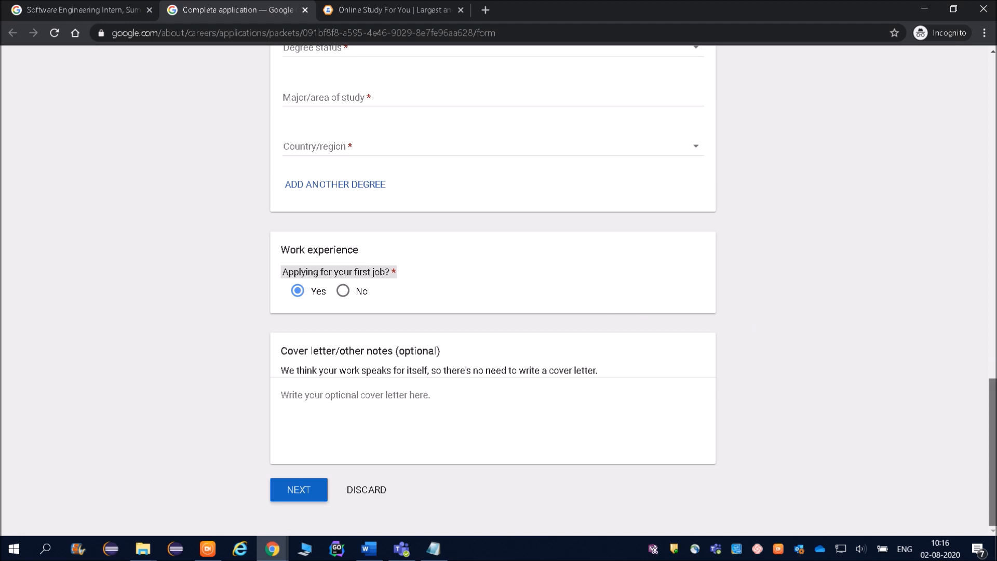
mouse_move(443, 357)
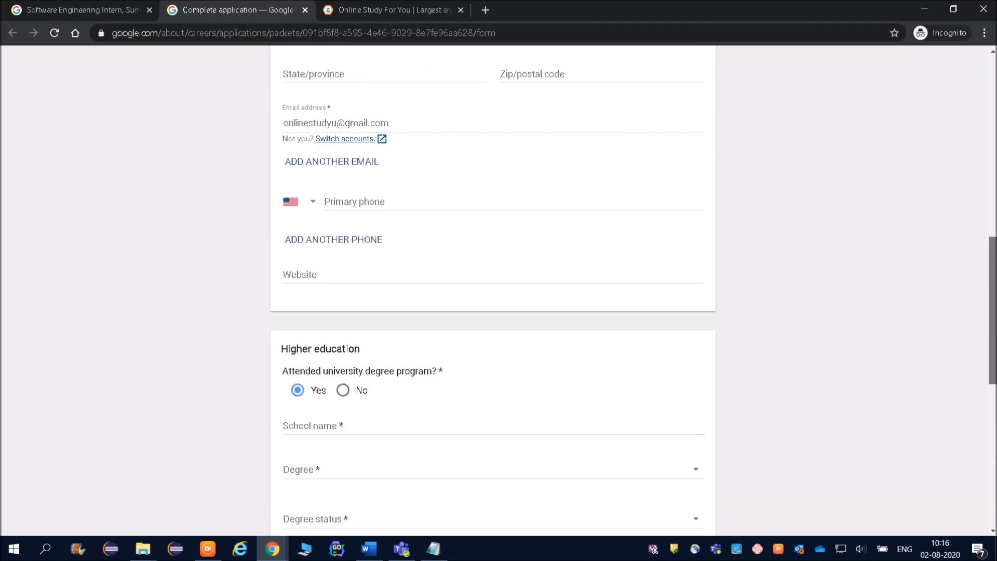
scroll(down, 3)
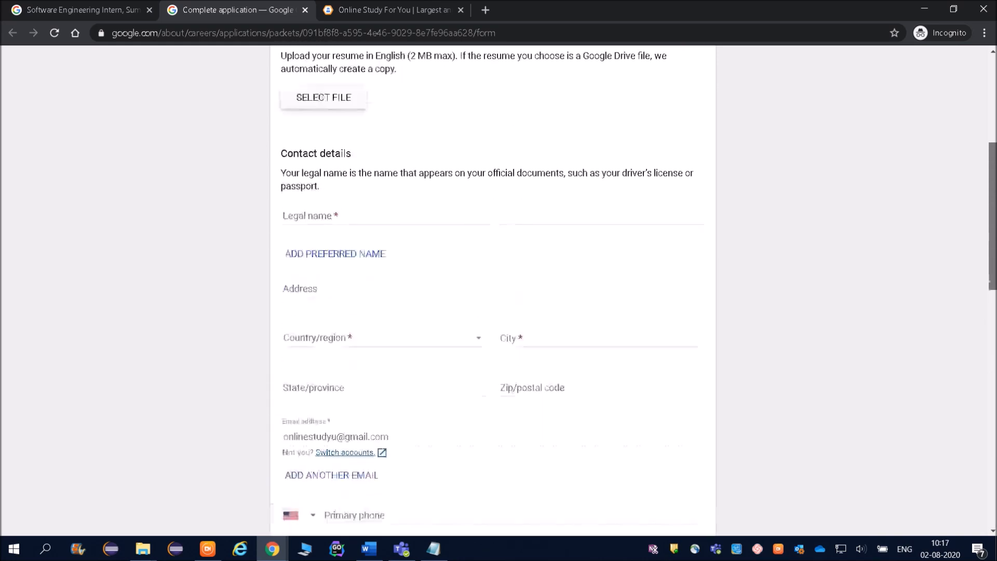
scroll(down, 3)
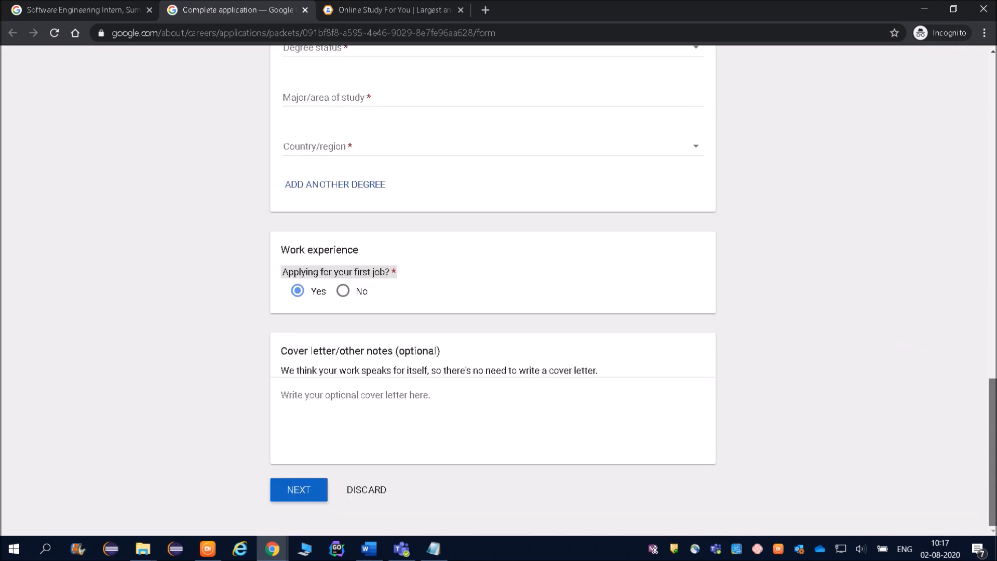